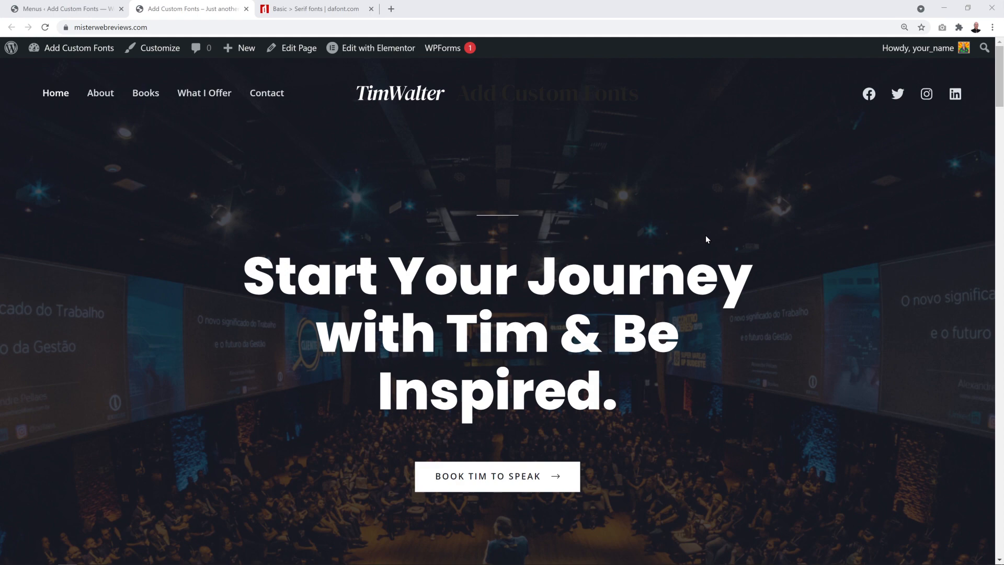
mouse_move(181, 359)
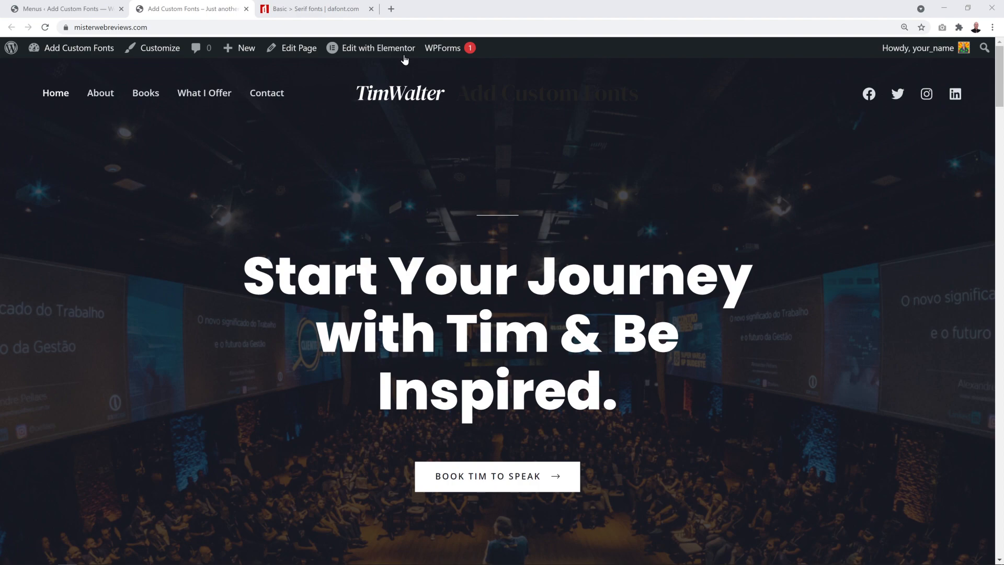
mouse_move(416, 135)
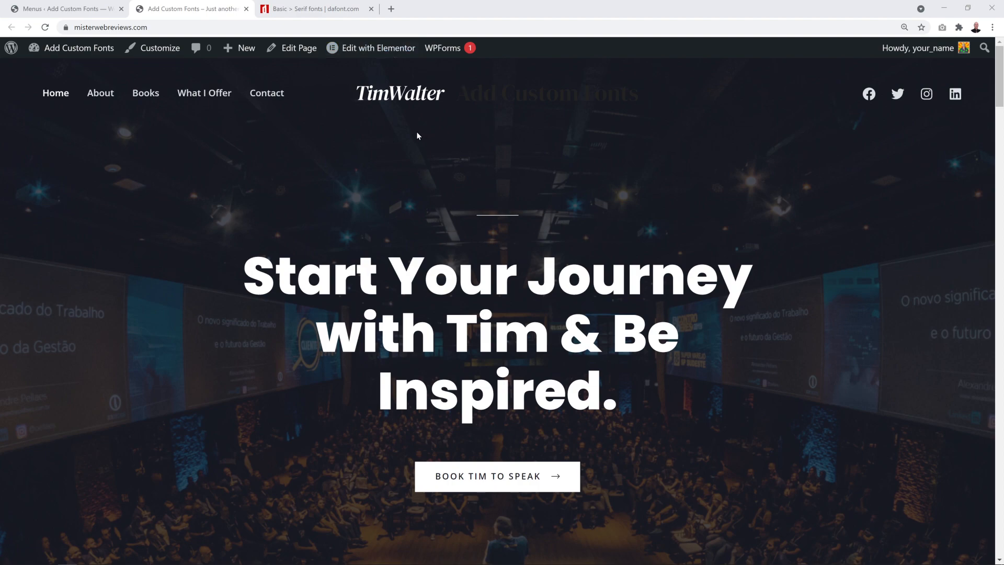
mouse_move(418, 140)
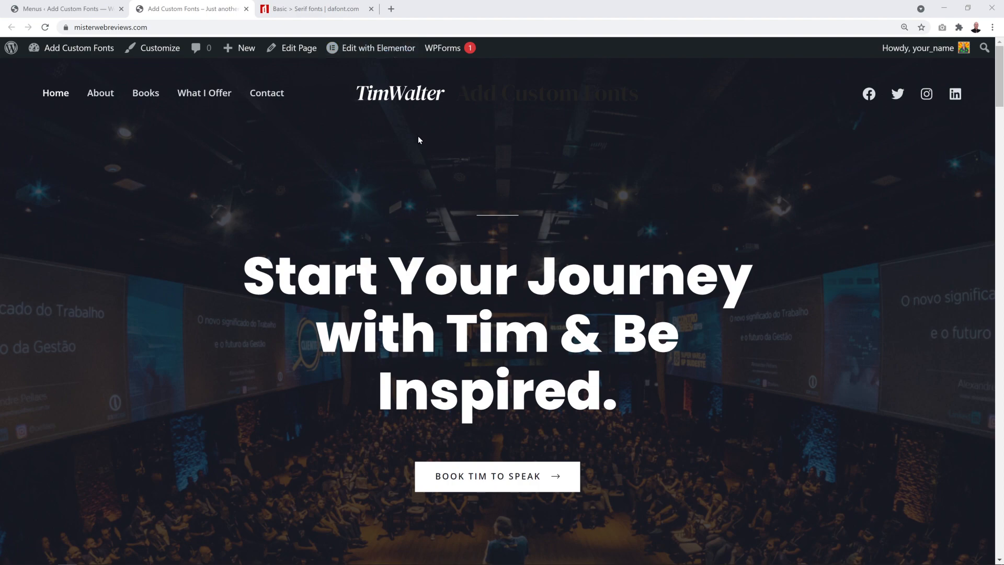
mouse_move(492, 215)
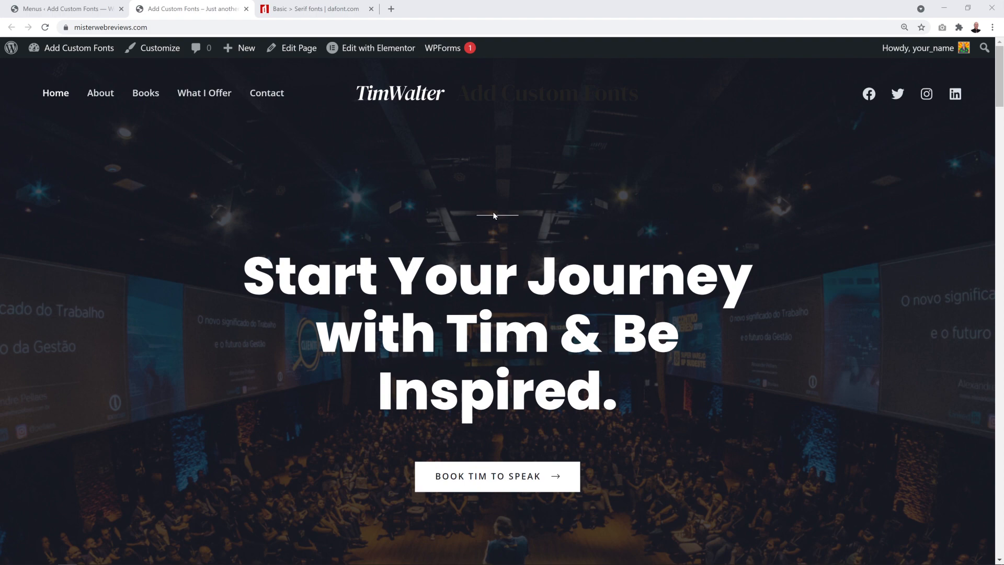
mouse_move(416, 220)
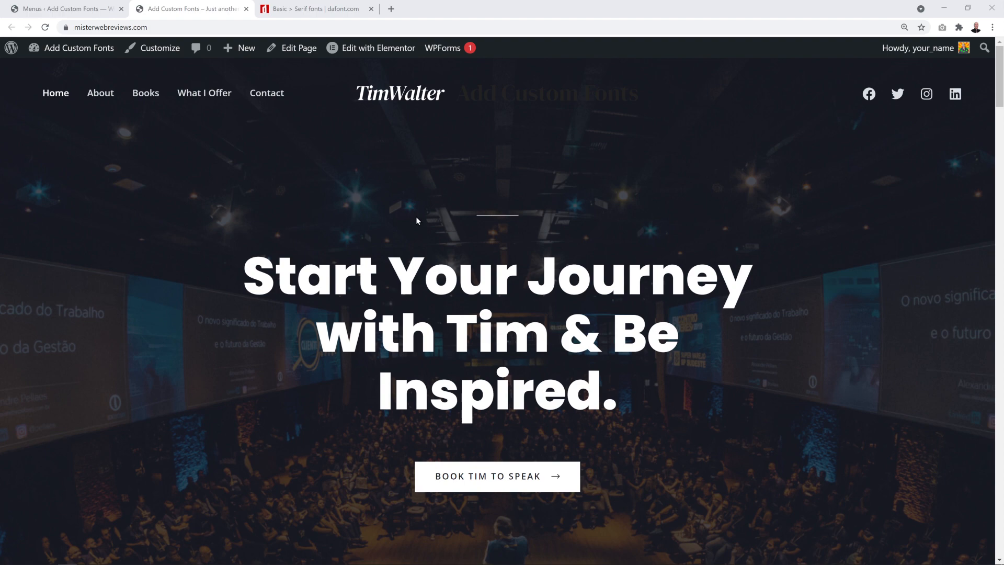
mouse_move(528, 438)
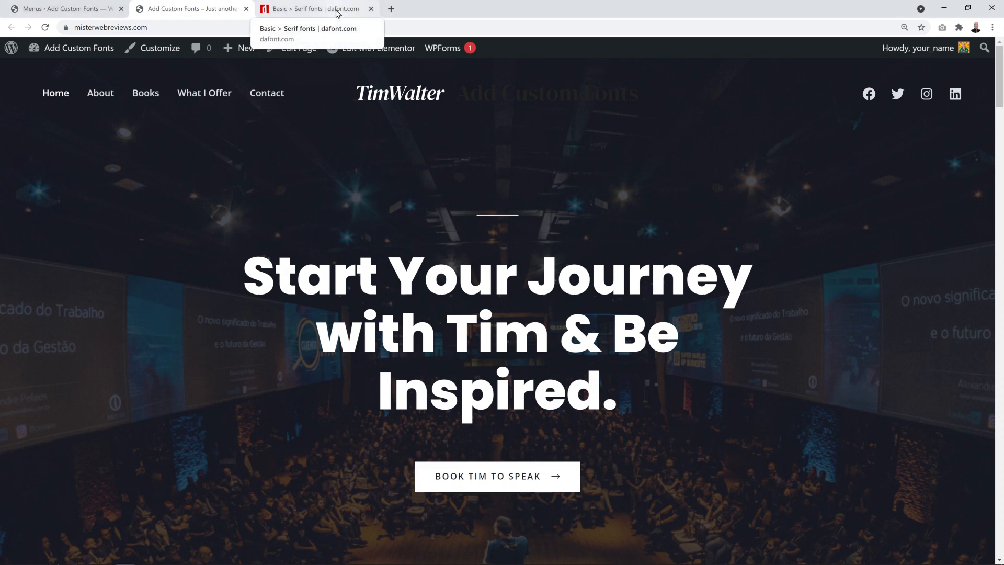
Step: Download the Spinwerad font zip from dafont.com and save it locally
click(314, 9)
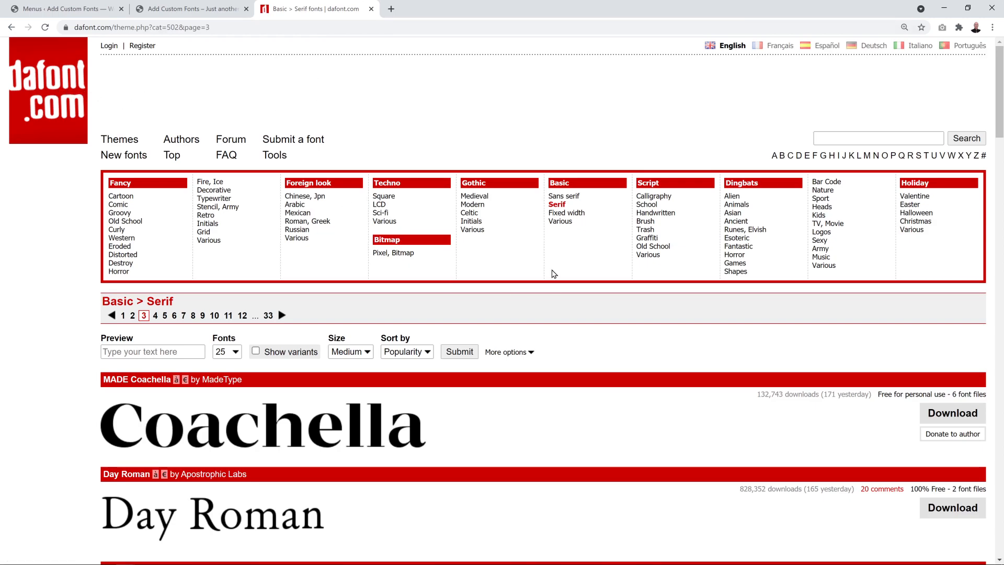
scroll(down, 3)
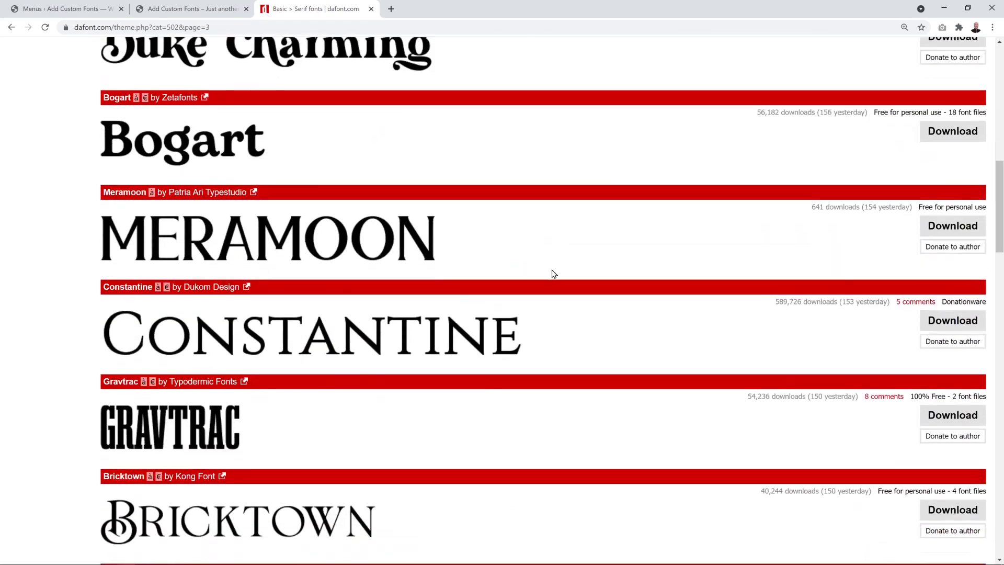
scroll(down, 3)
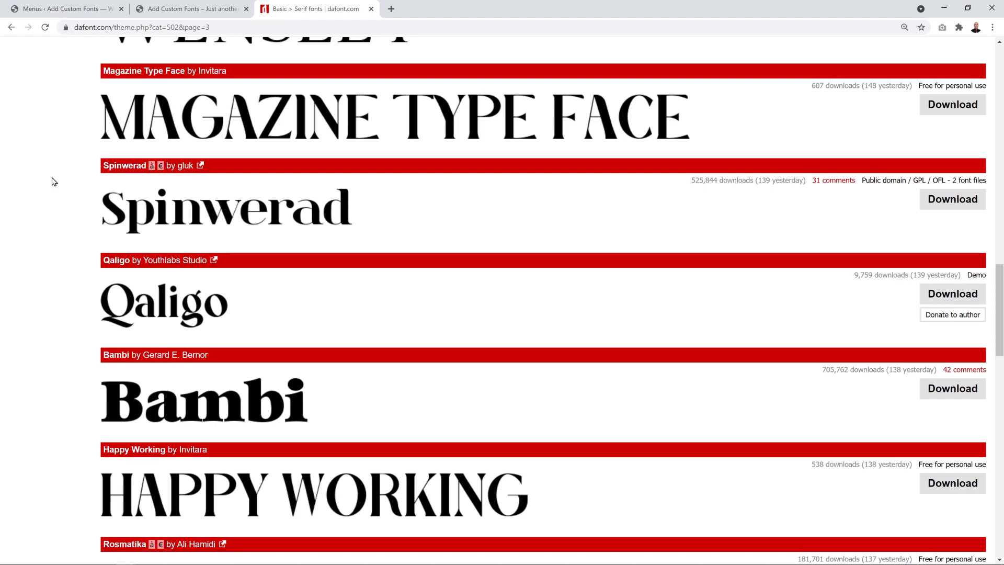
mouse_move(276, 155)
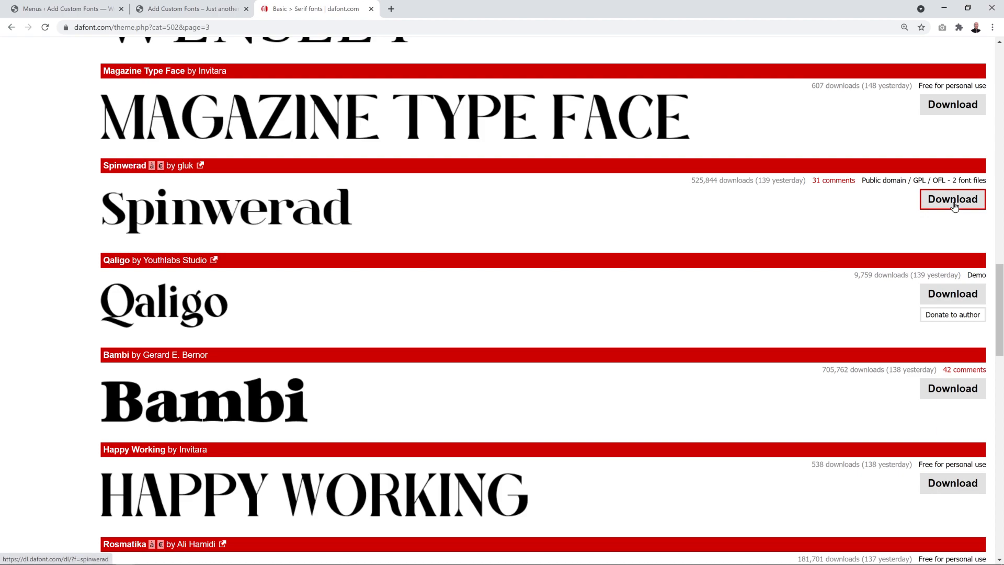
click(952, 199)
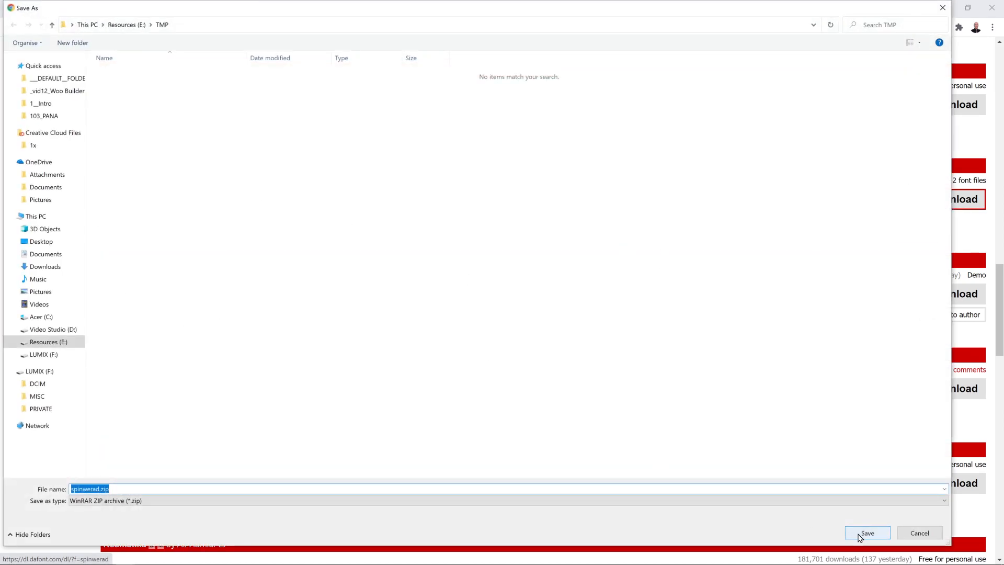
click(866, 533)
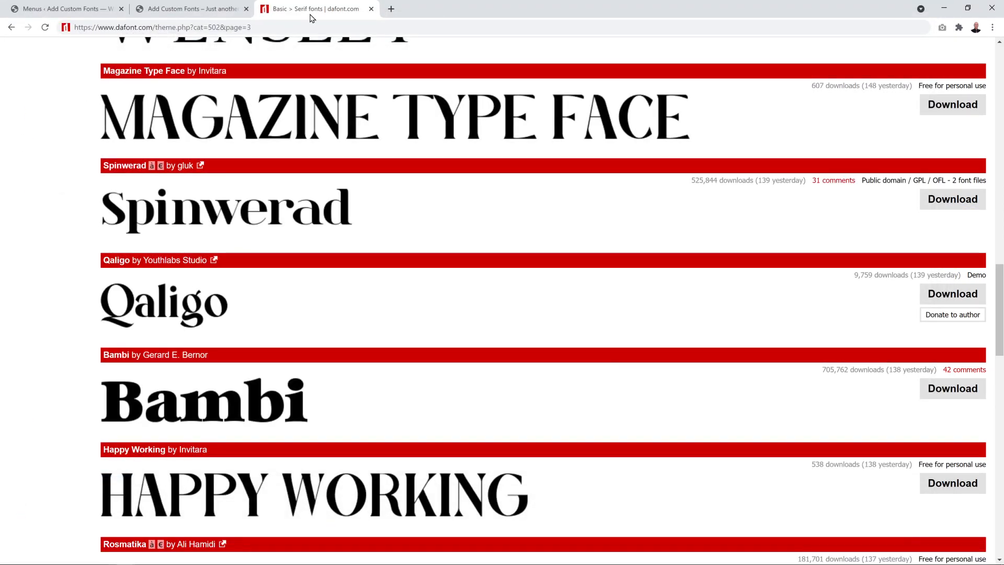
Step: Search the plugin directory for 'Custom Fonts' and install the Brainstorm Force plugin
click(61, 8)
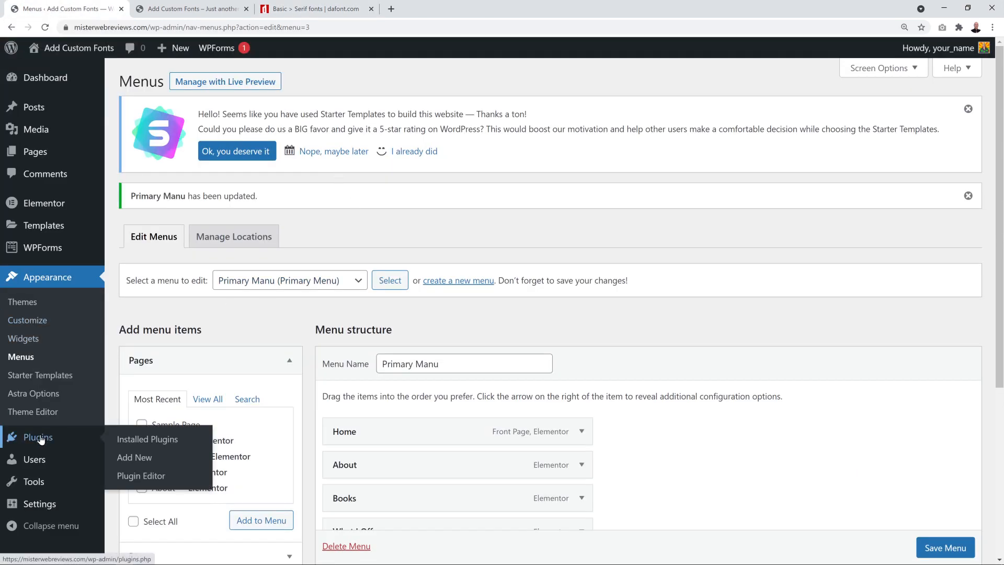
click(135, 457)
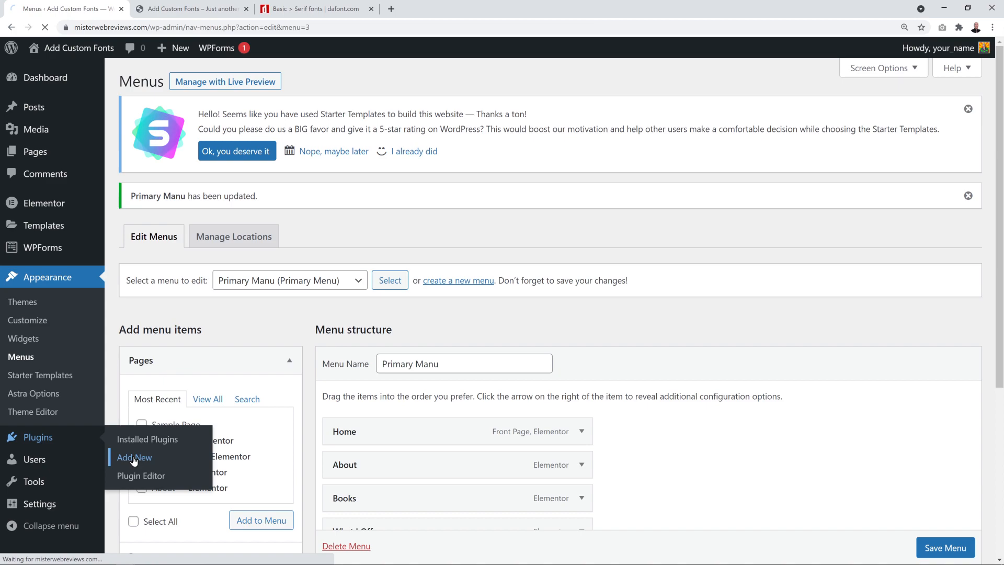
click(135, 457)
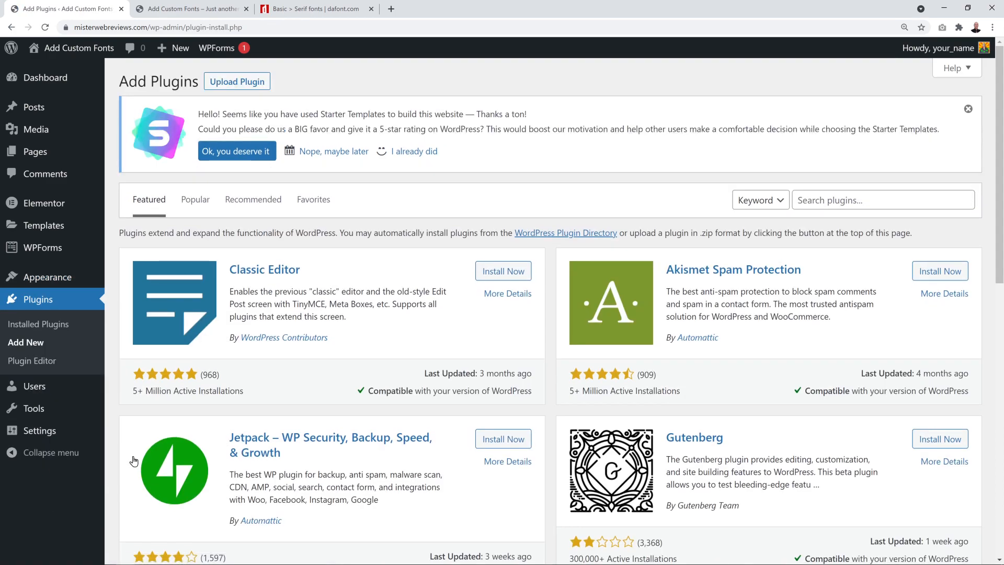
click(883, 199)
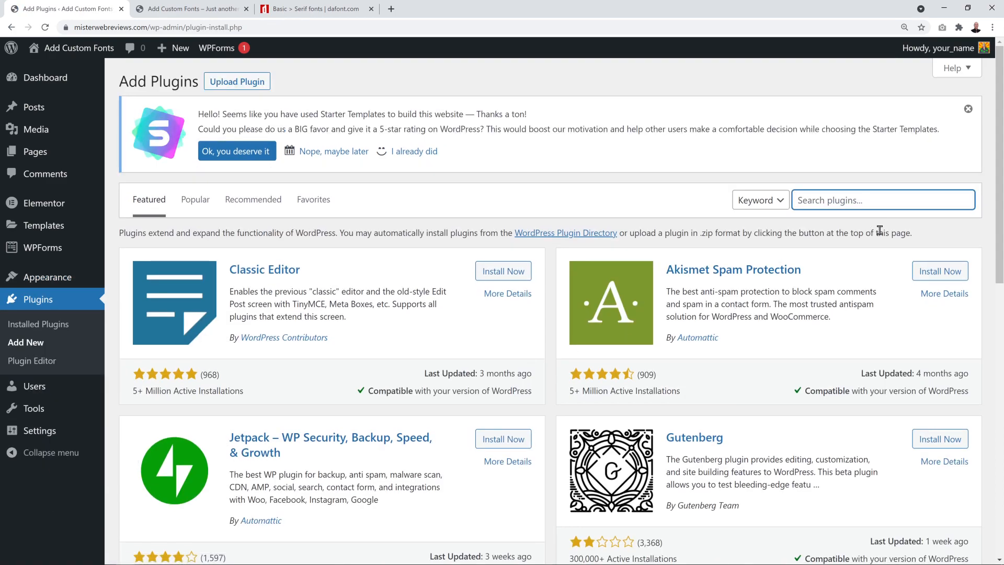
text(Custom Fonts)
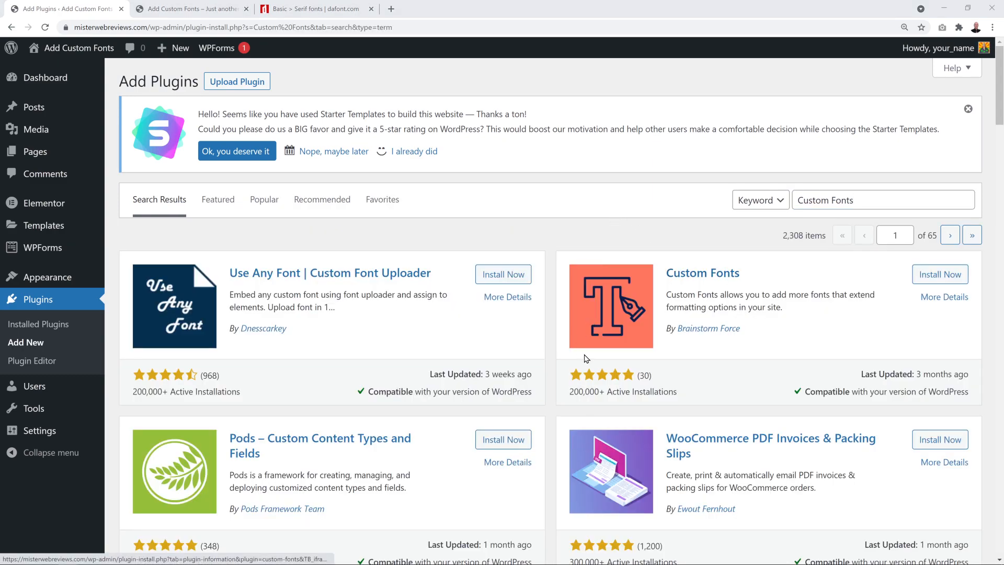
mouse_move(759, 282)
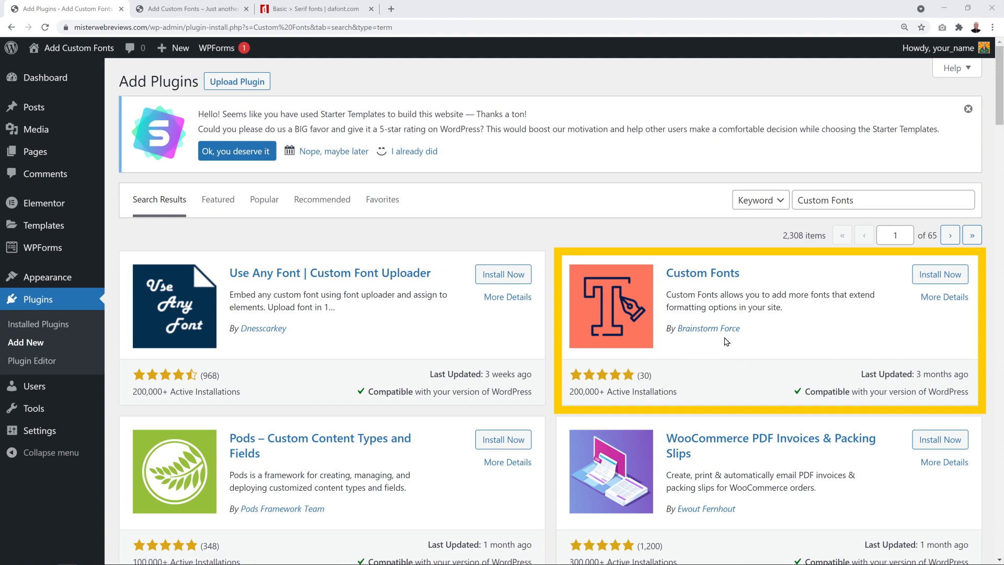
click(939, 274)
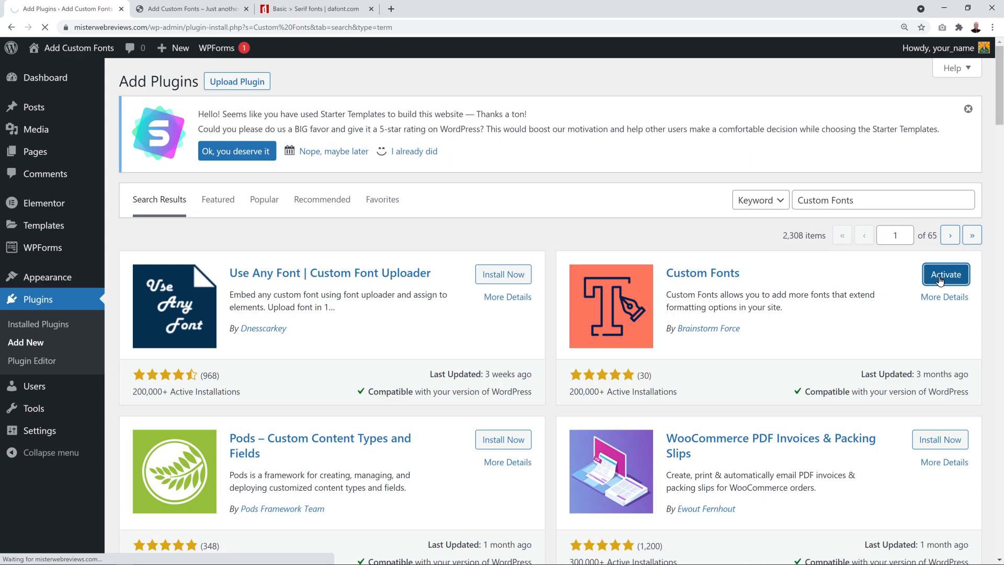
Step: Activate Custom Fonts and start a new font entry named Spinwerad
click(945, 274)
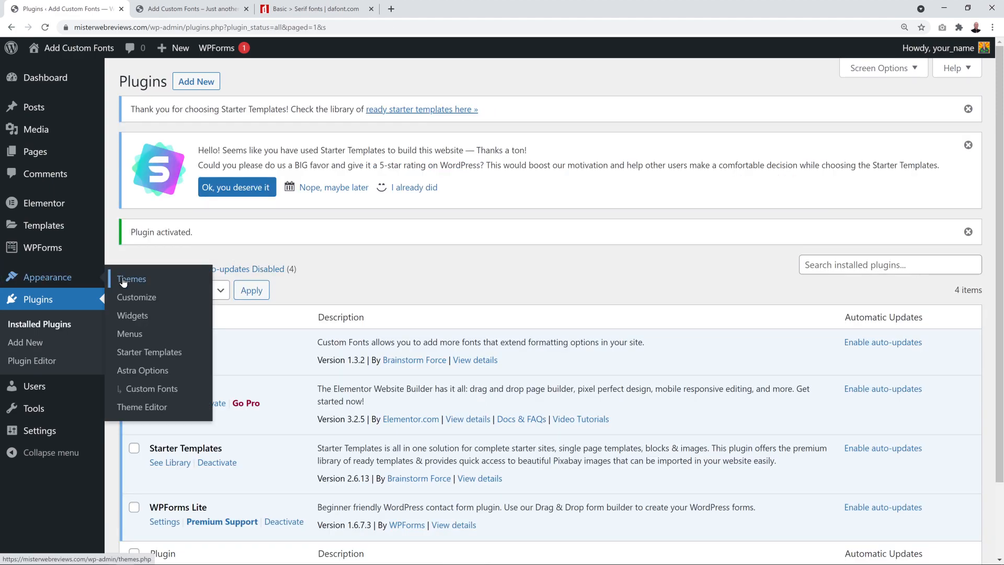
mouse_move(150, 389)
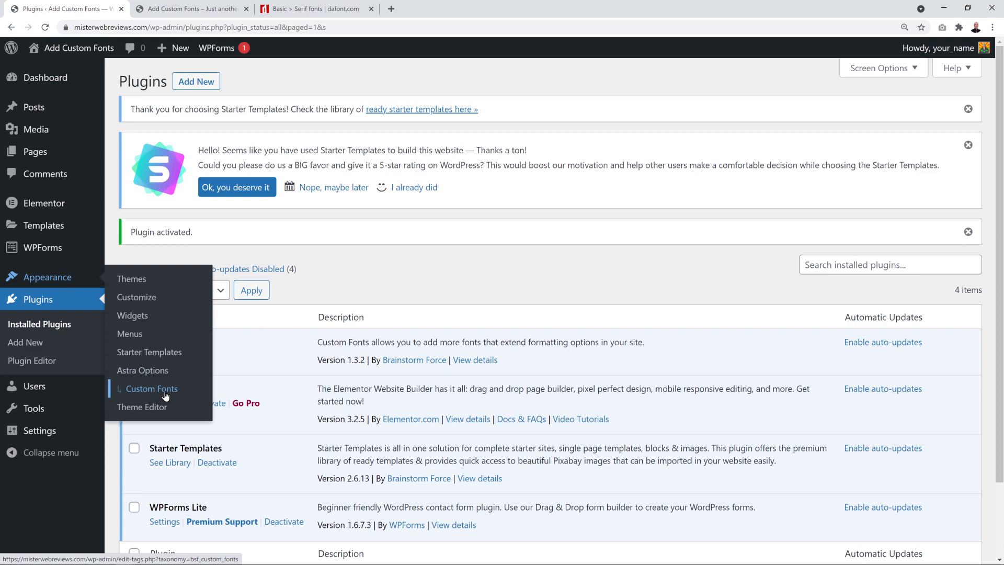
click(150, 389)
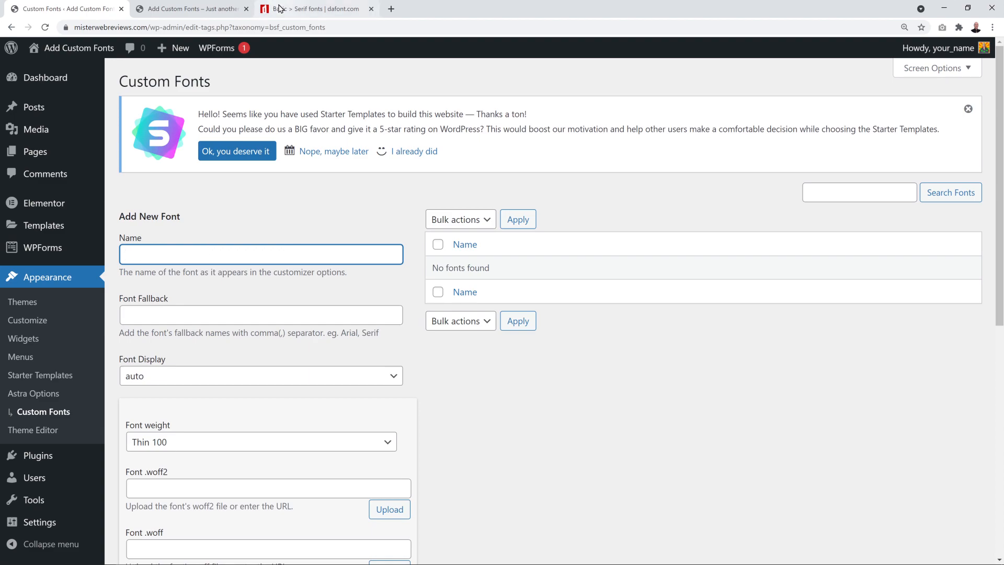
click(313, 8)
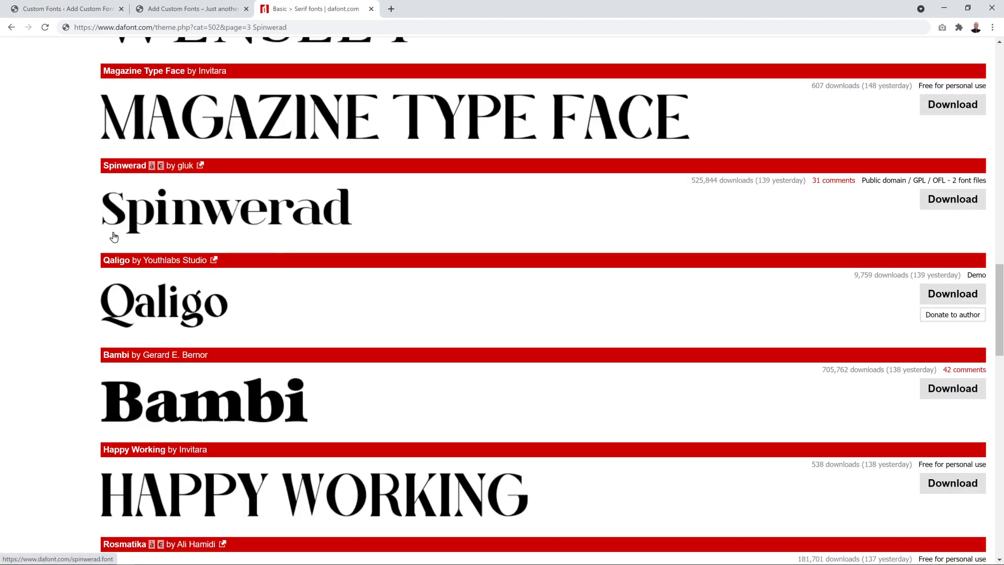
click(63, 8)
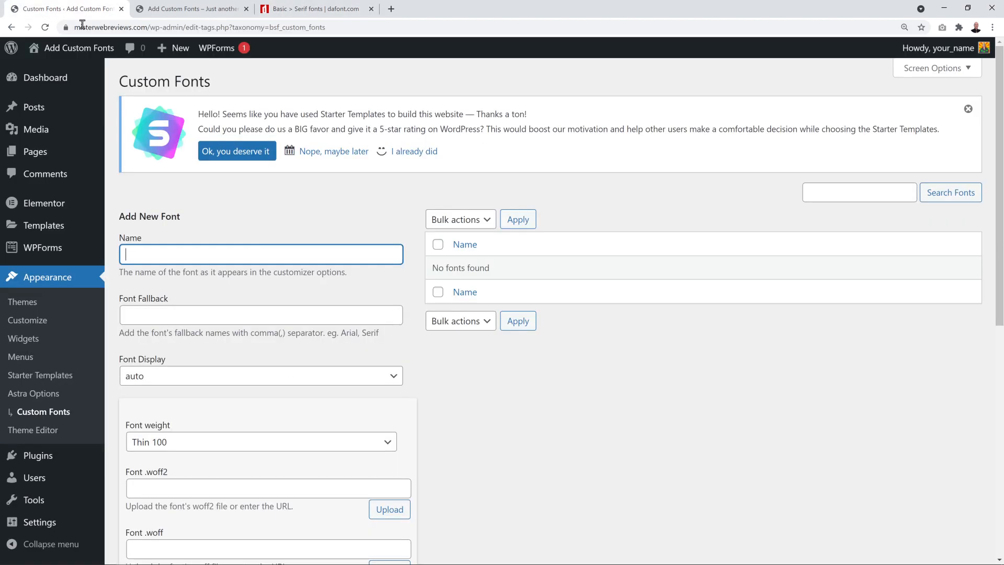
text(Spinwerad)
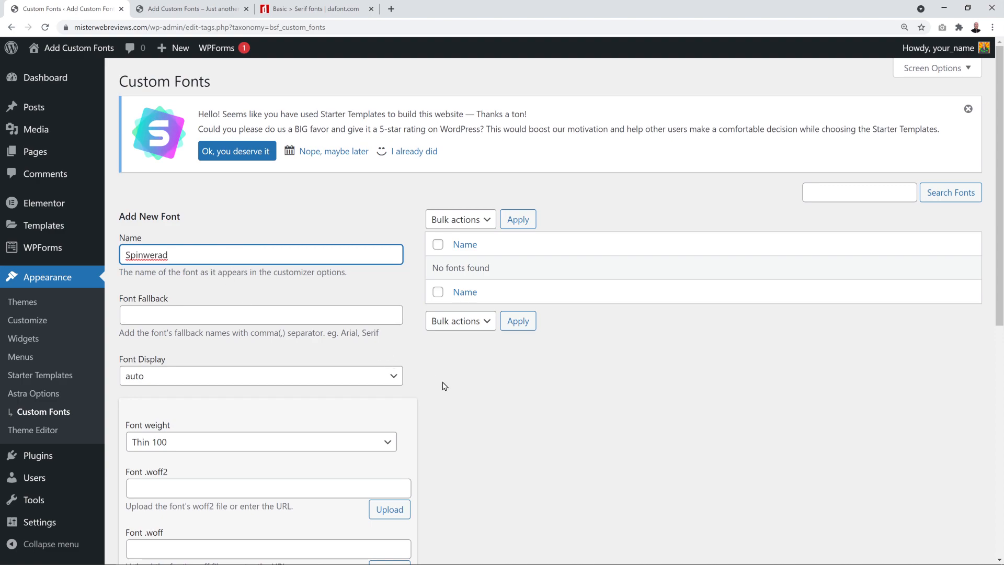
Step: Review the font's empty woff2 through otf upload slots, then return to the dafont.com listing
scroll(down, 3)
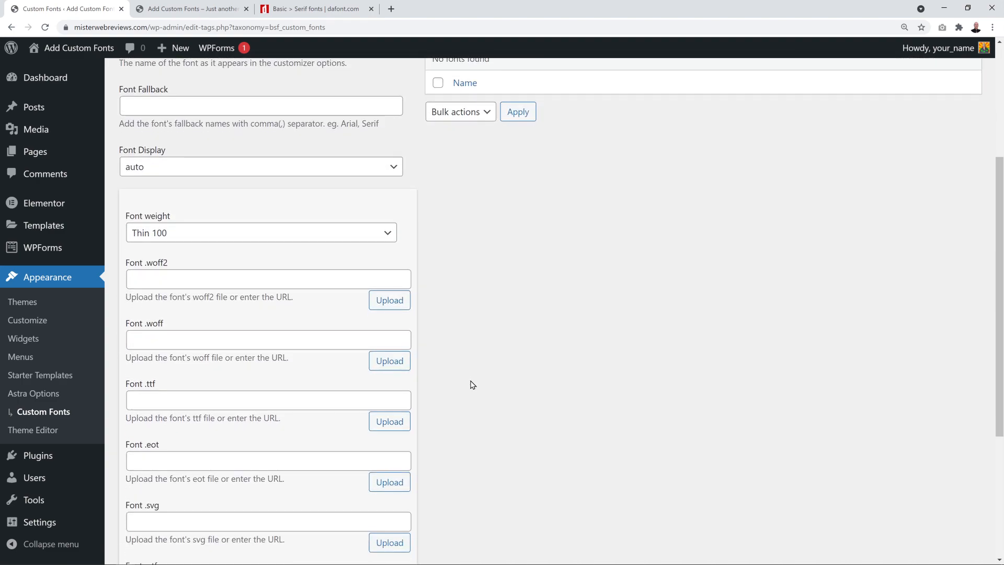
scroll(down, 3)
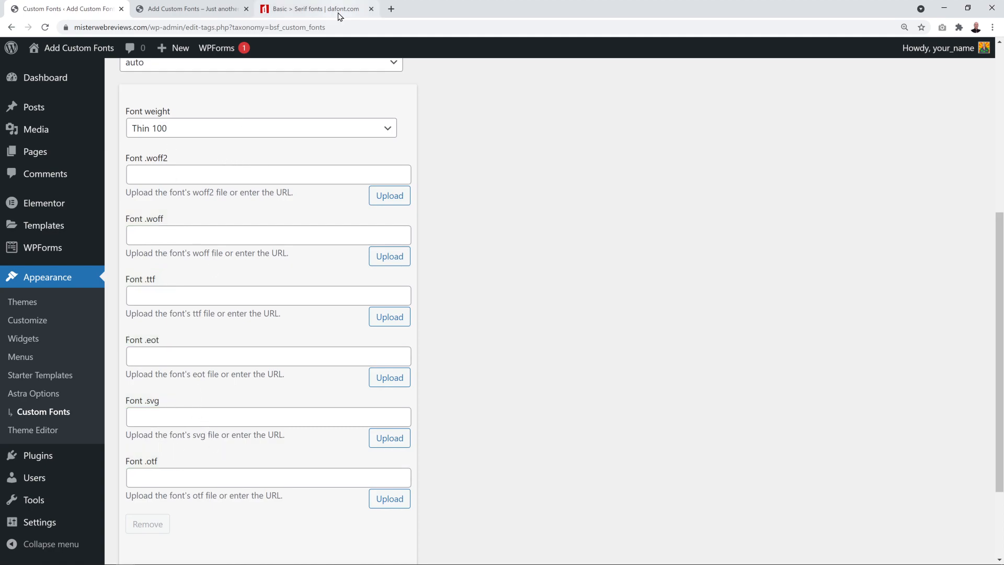
click(314, 8)
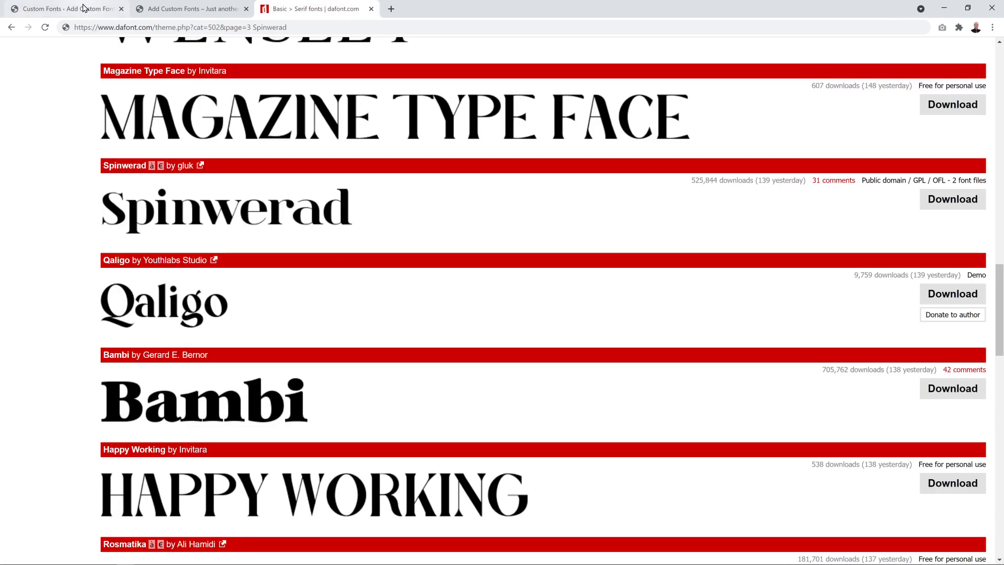
Step: Upload spinwerad.ttf to the media library for the font's .ttf slot
click(63, 8)
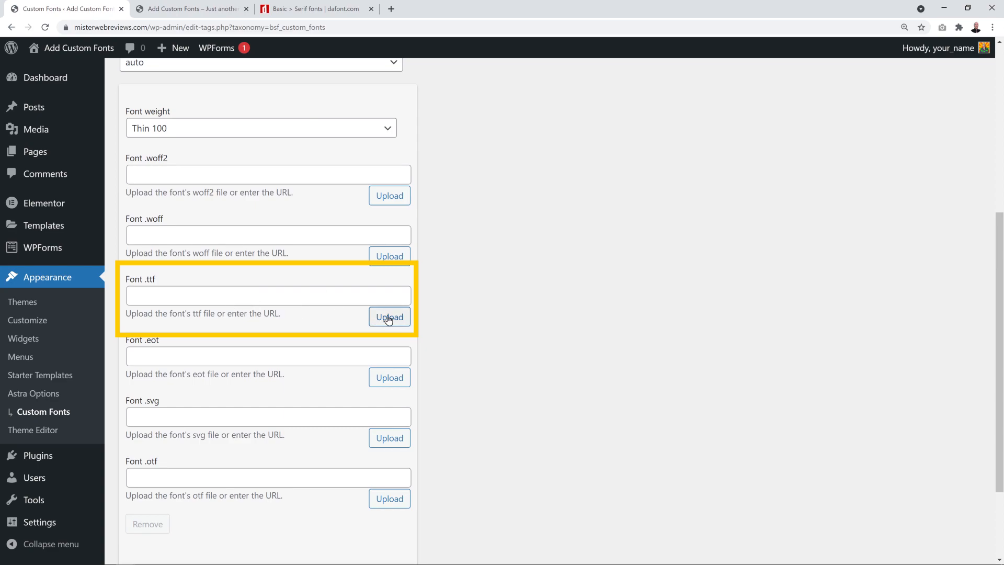
click(389, 316)
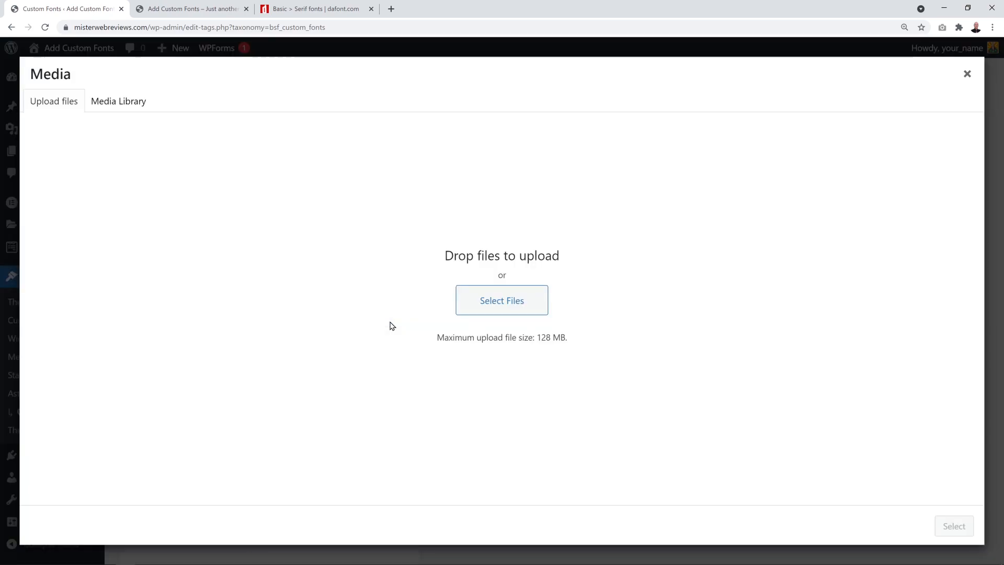
click(501, 301)
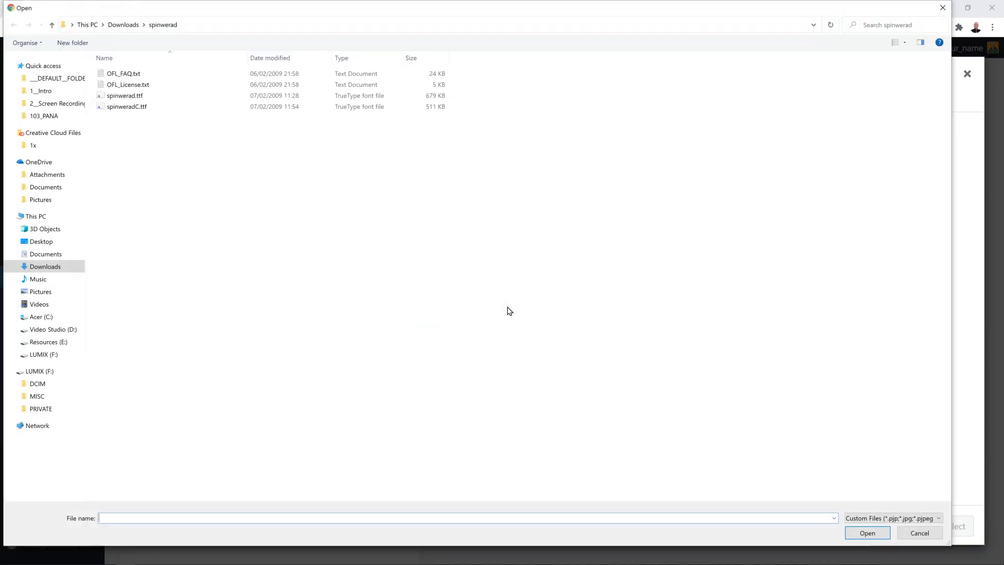
click(124, 95)
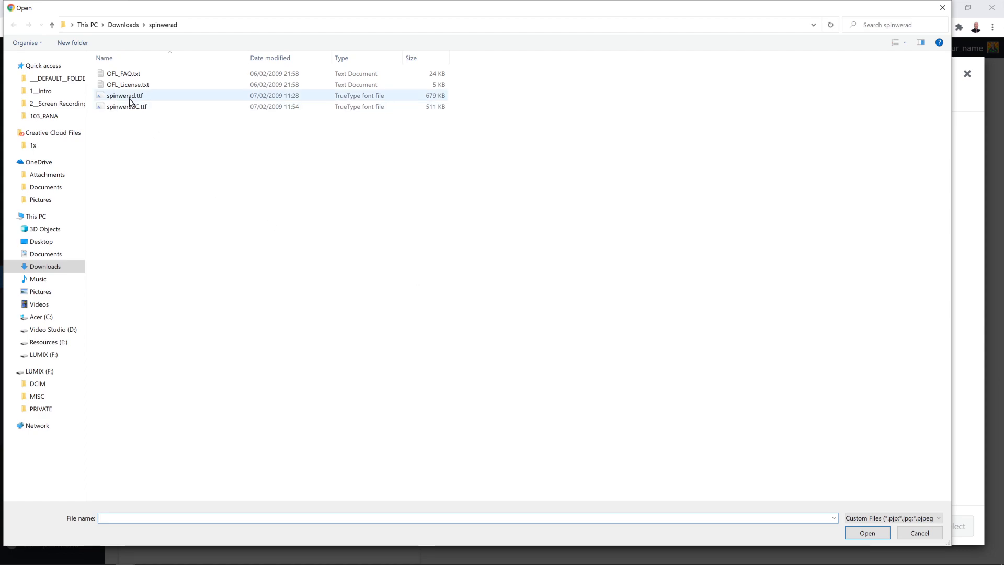
click(125, 95)
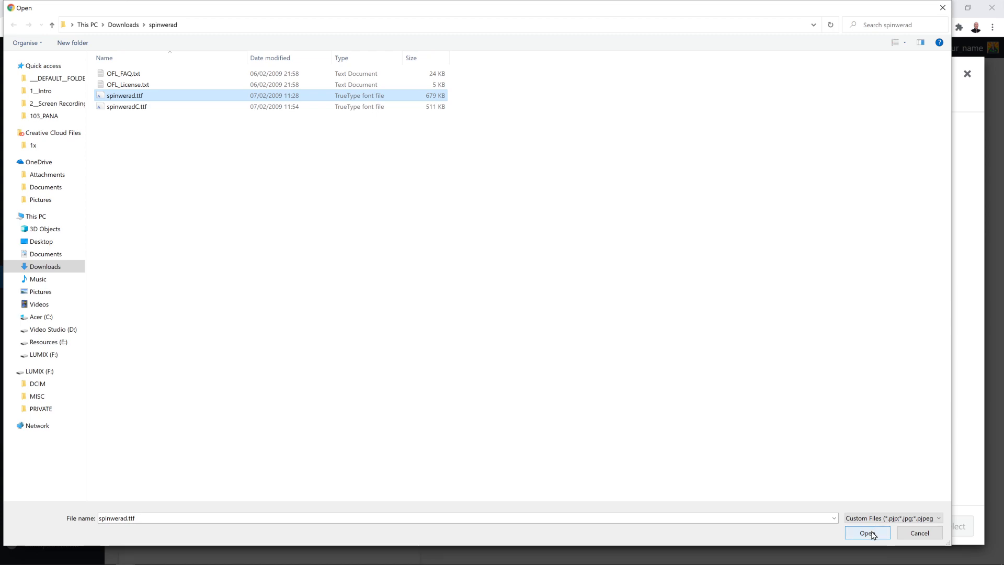
click(866, 532)
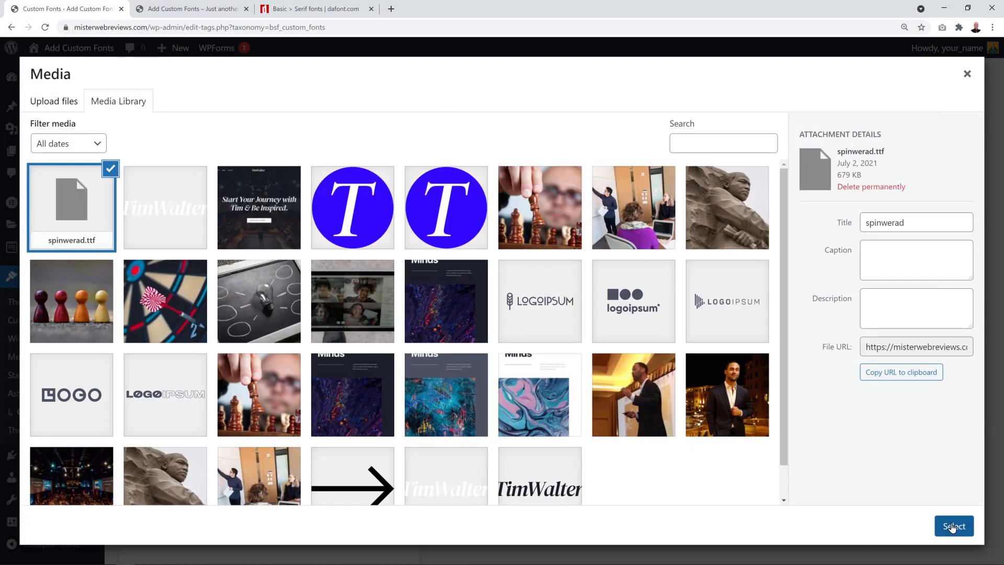
Step: Insert the uploaded file into the .ttf field and save the Spinwerad custom font
click(953, 527)
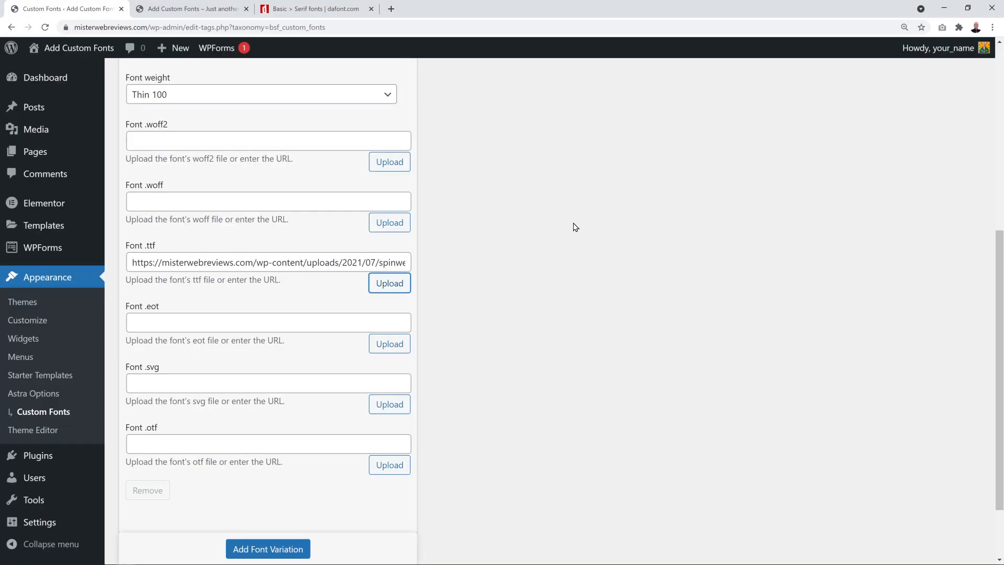
scroll(down, 3)
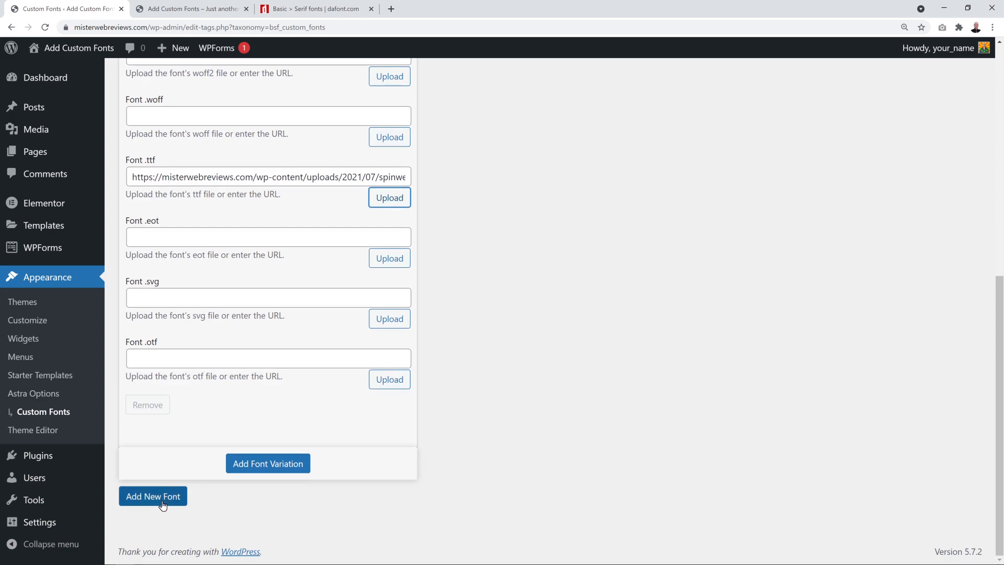
click(153, 495)
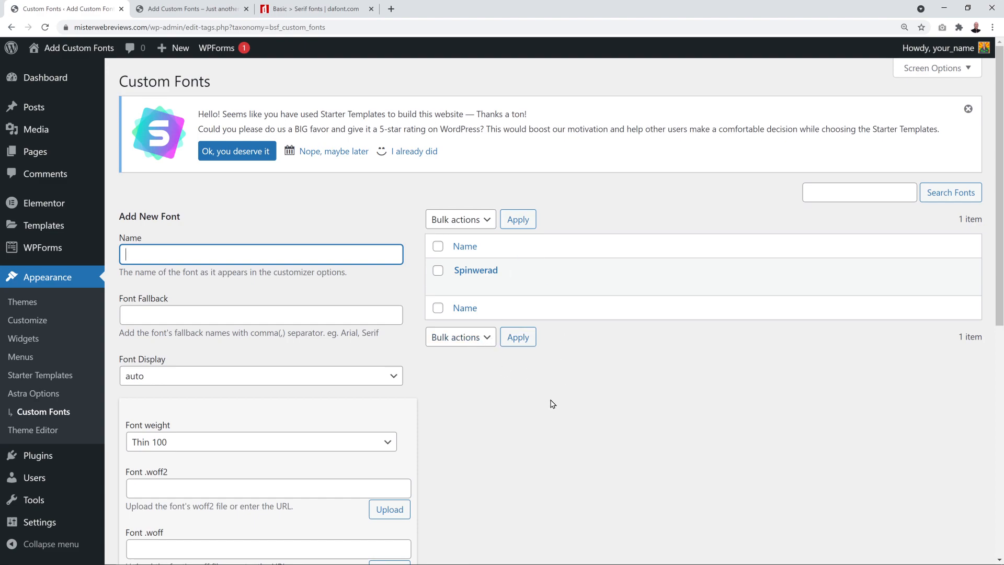
mouse_move(33, 151)
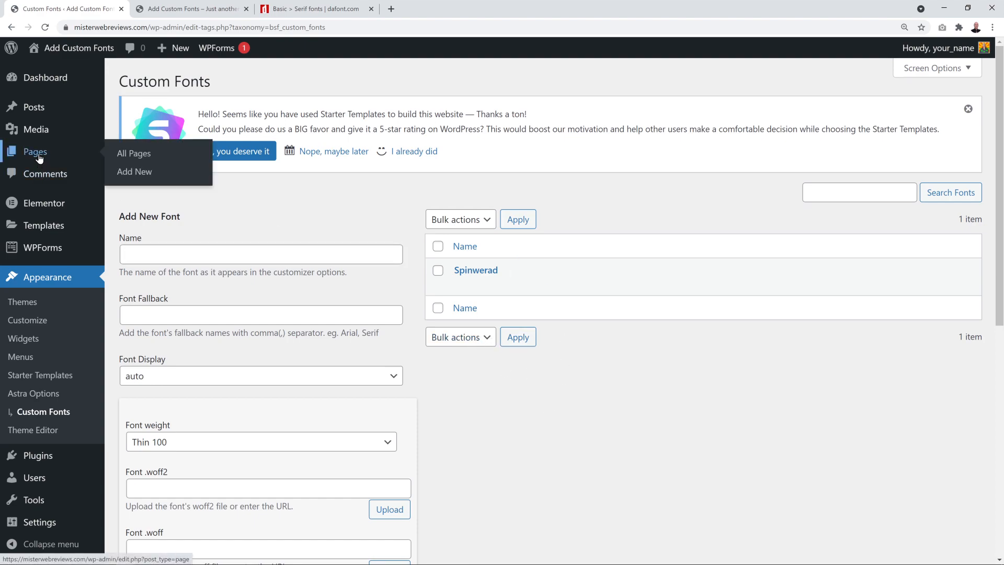
Step: Open the Home page in the Elementor editor from All Pages
click(134, 153)
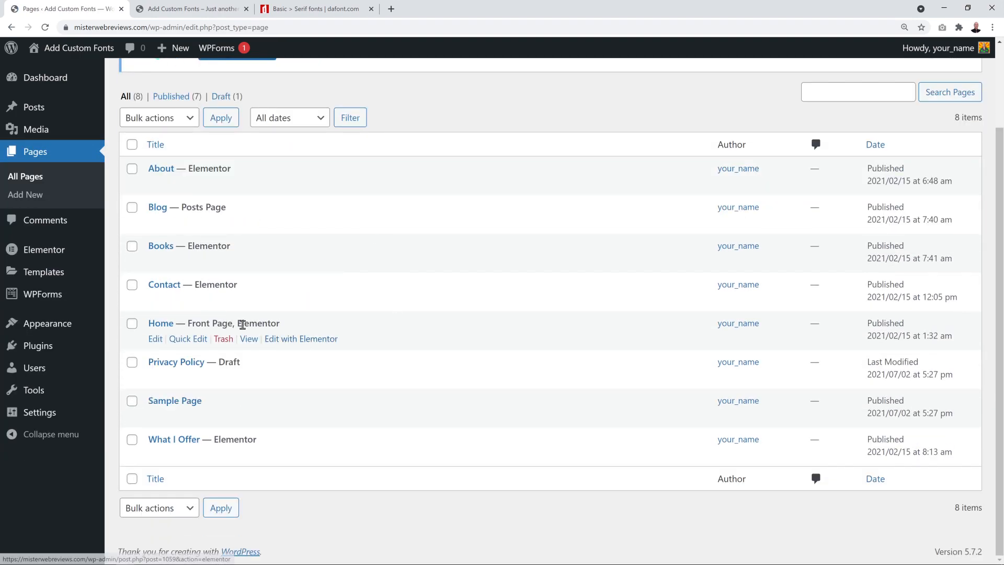
click(301, 339)
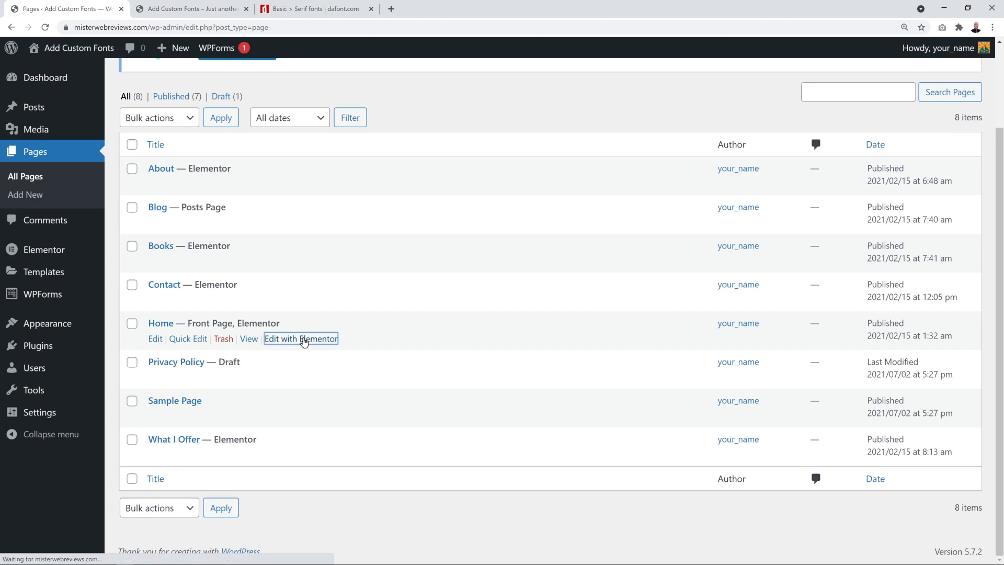
click(300, 338)
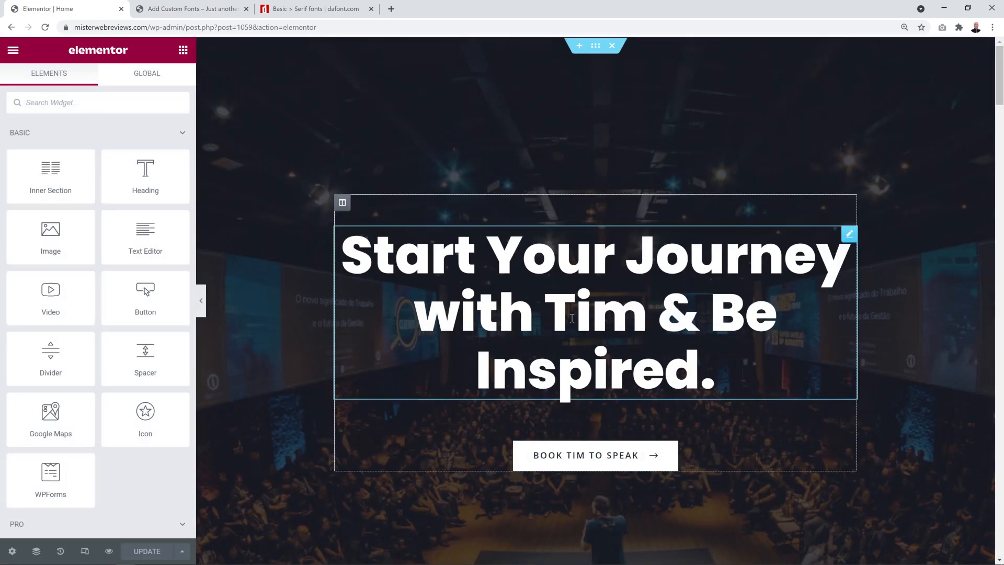
Step: Open the heading's typography Family list and search 'spin' to find Spinwerad under Custom
click(849, 233)
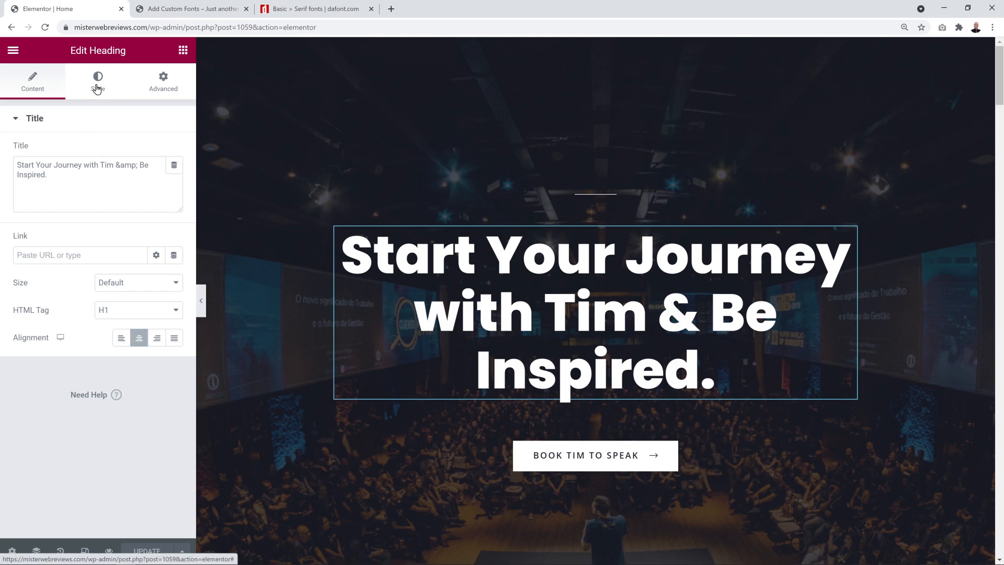
click(97, 81)
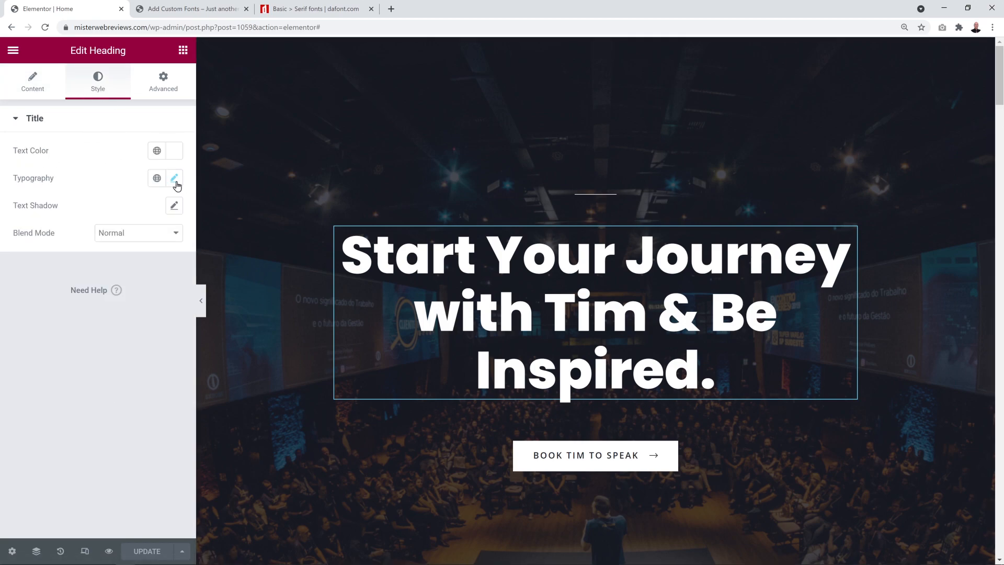
click(174, 178)
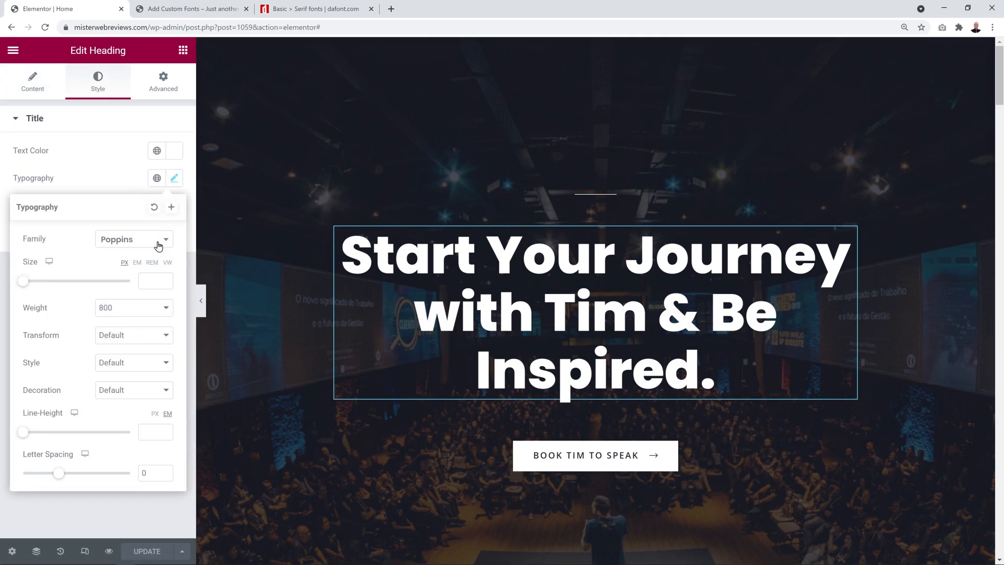
click(132, 238)
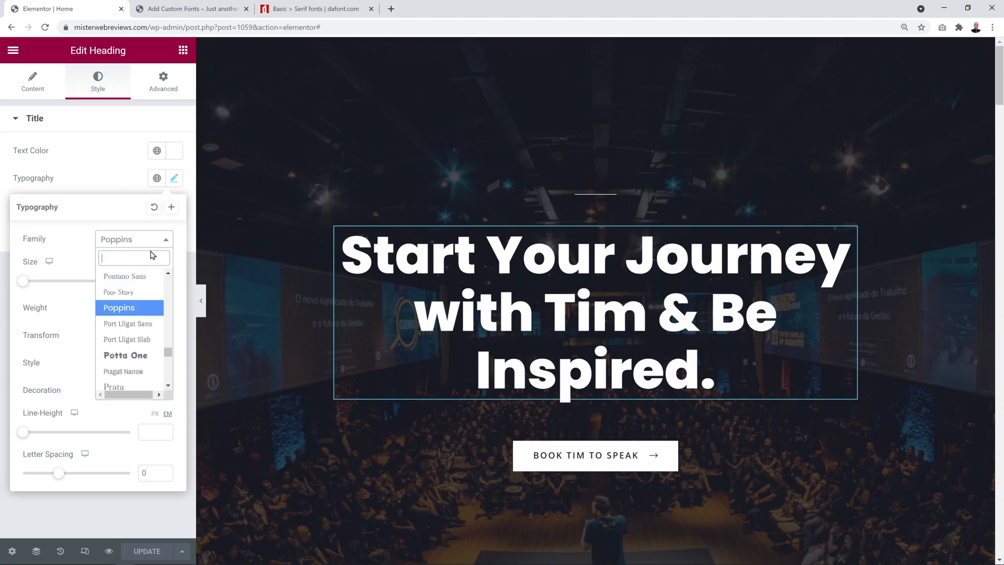
text(spin)
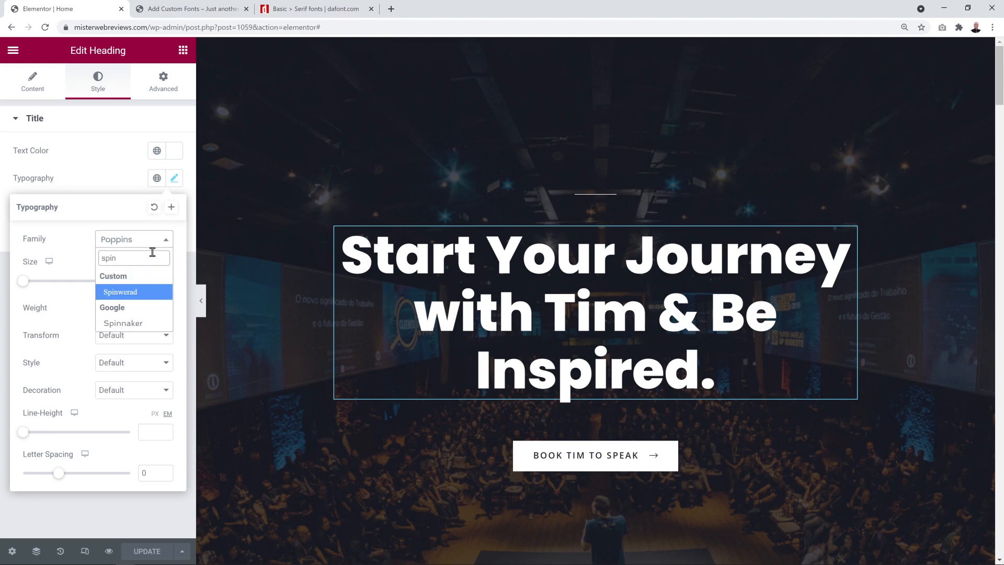
mouse_move(129, 276)
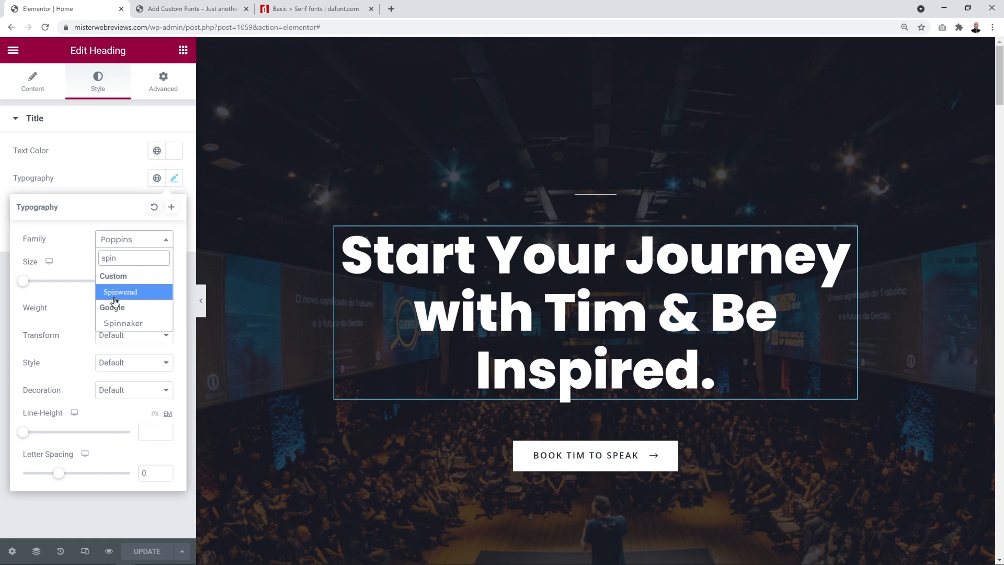
mouse_move(132, 299)
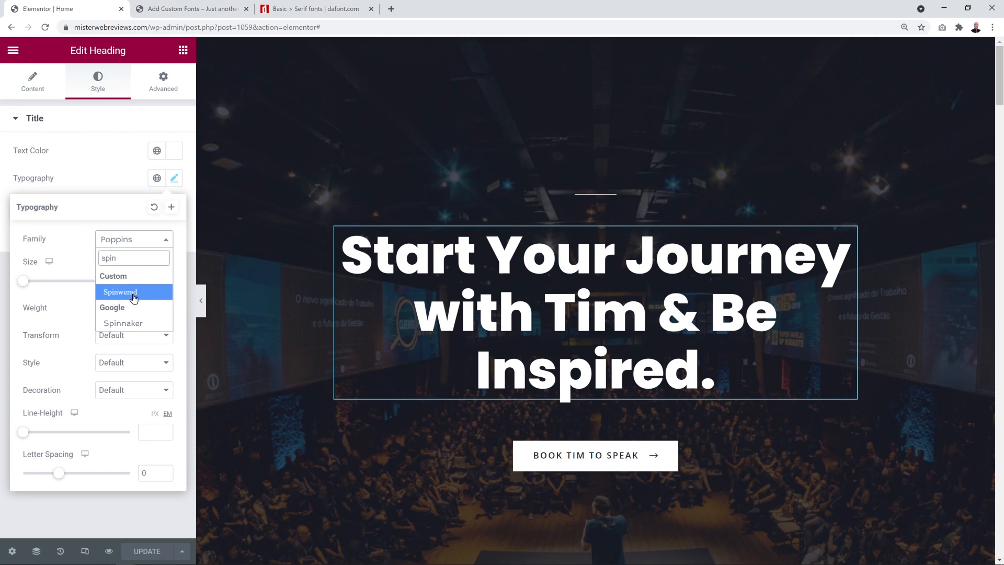
Step: Apply the Spinwerad font to the heading and set its style to Italic
click(119, 292)
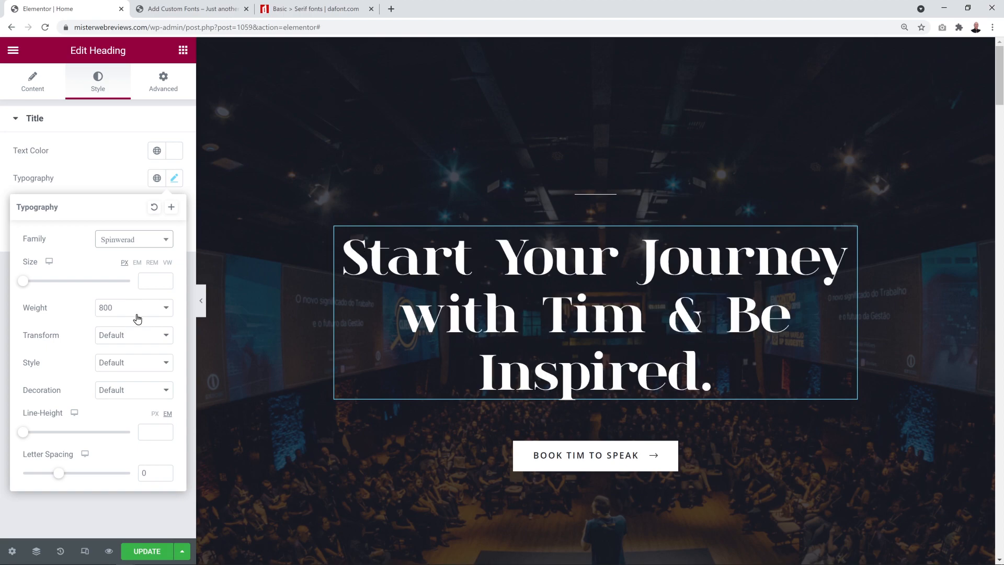
click(190, 8)
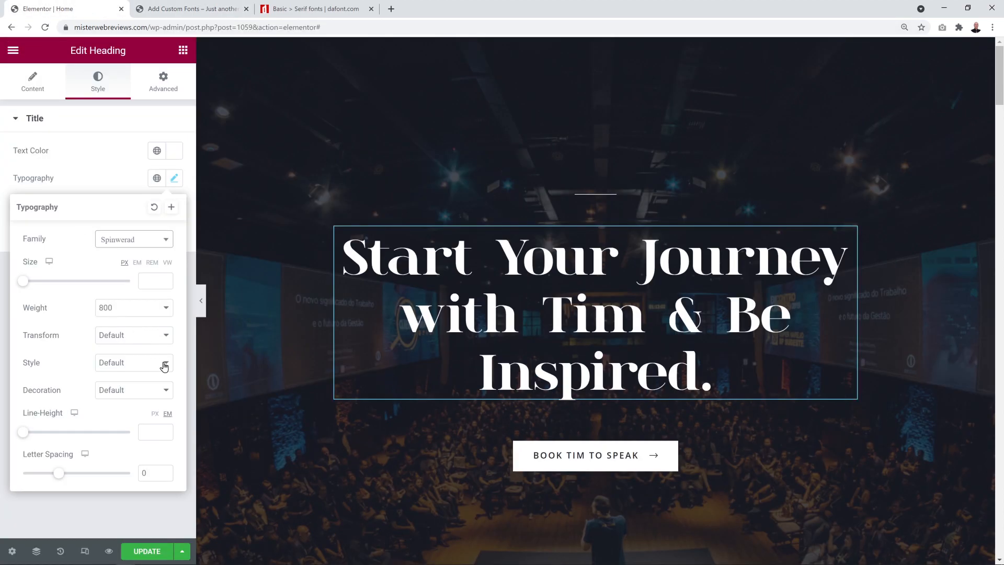
click(132, 363)
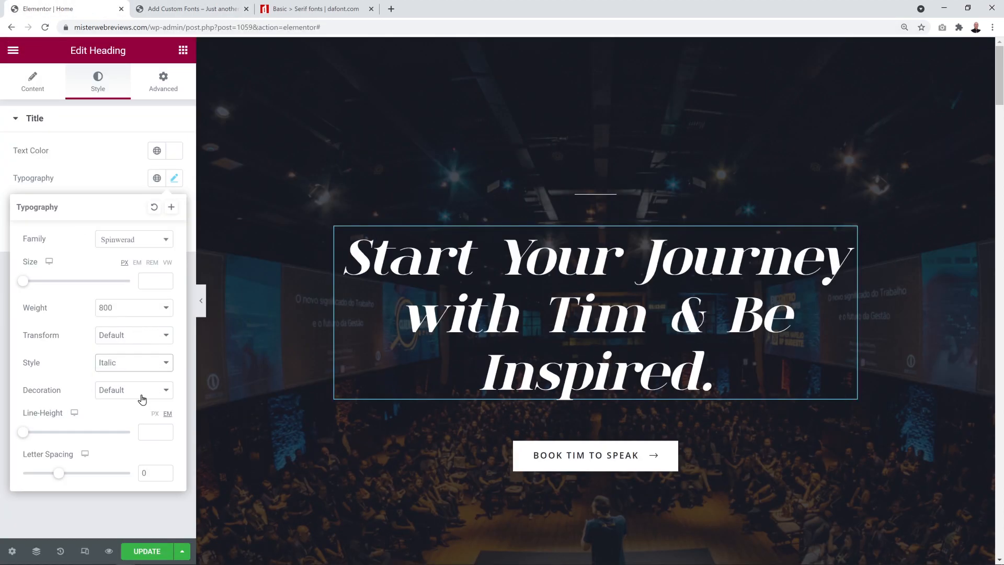
click(174, 178)
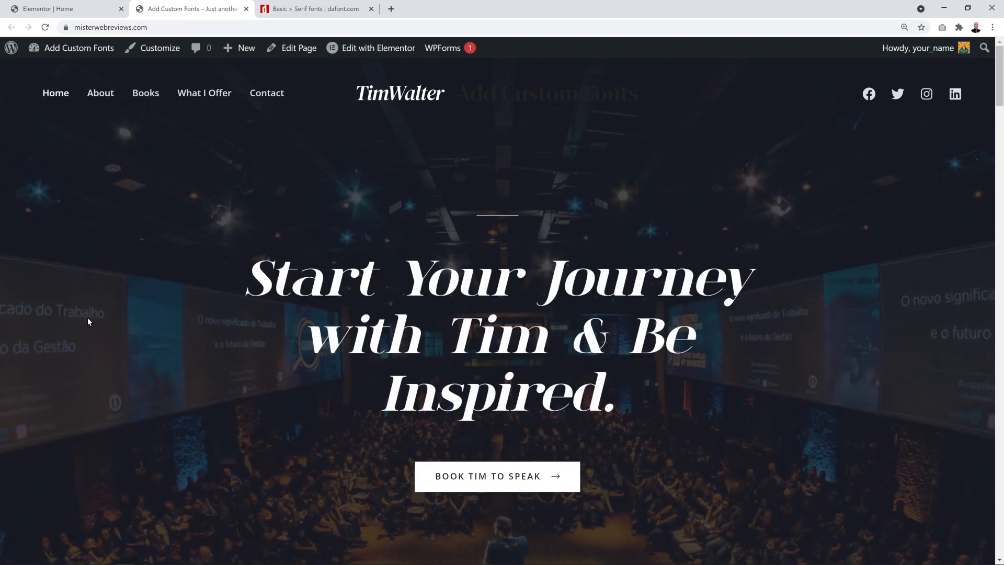
mouse_move(399, 108)
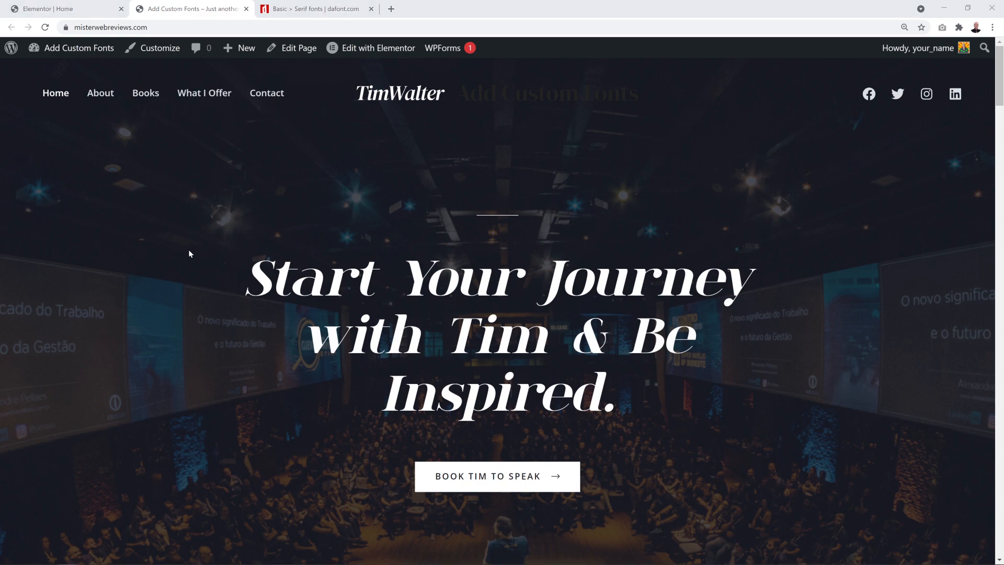
Step: After viewing the italic Spinwerad heading live, switch back to the dafont.com page
click(314, 8)
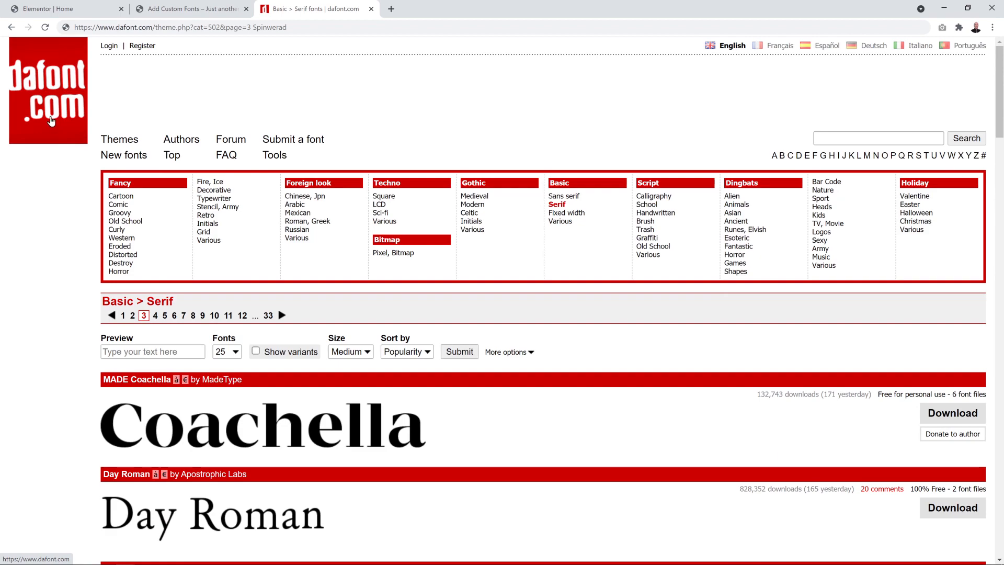
Step: Return to the dafont.com home page via the site logo
click(47, 90)
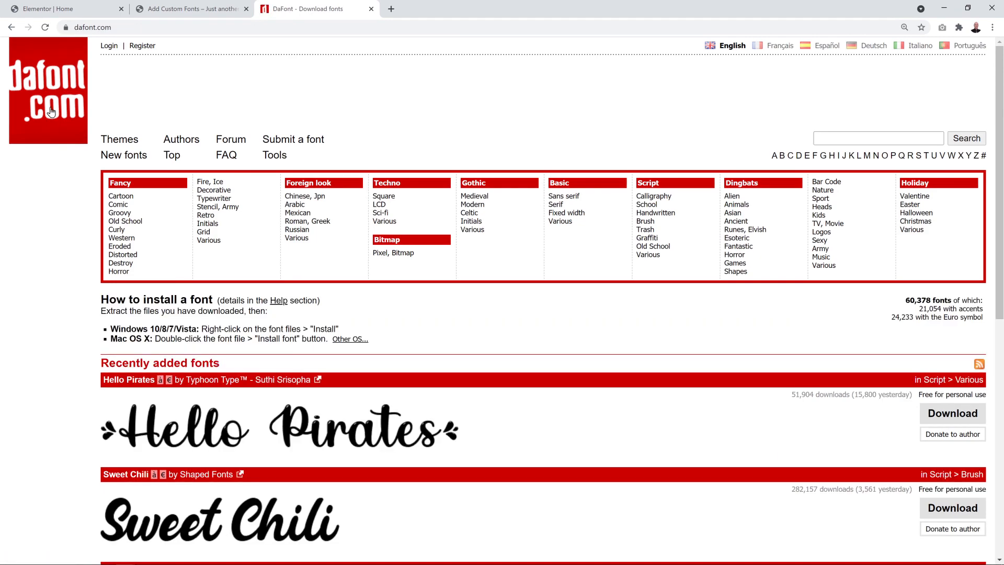
mouse_move(368, 110)
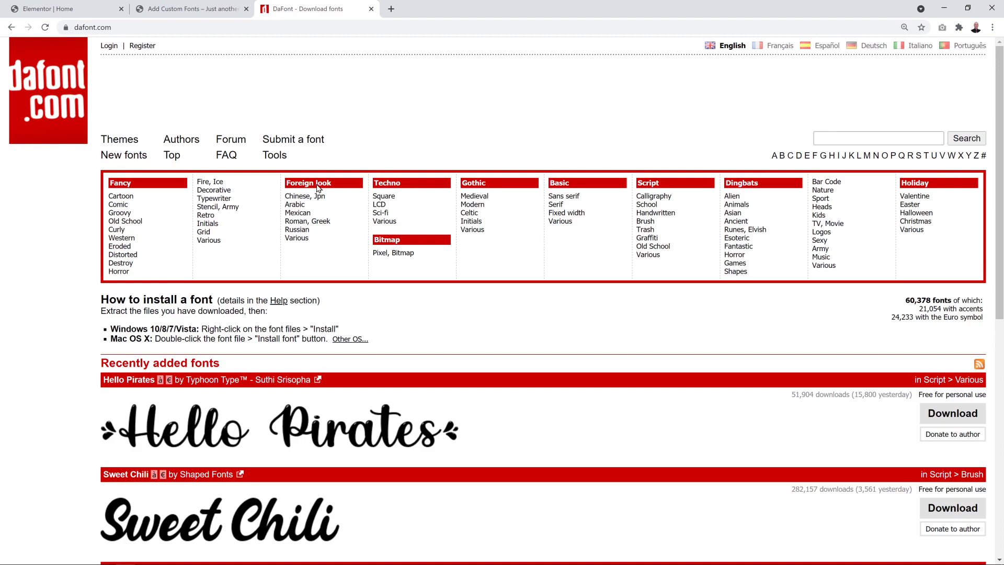
mouse_move(629, 300)
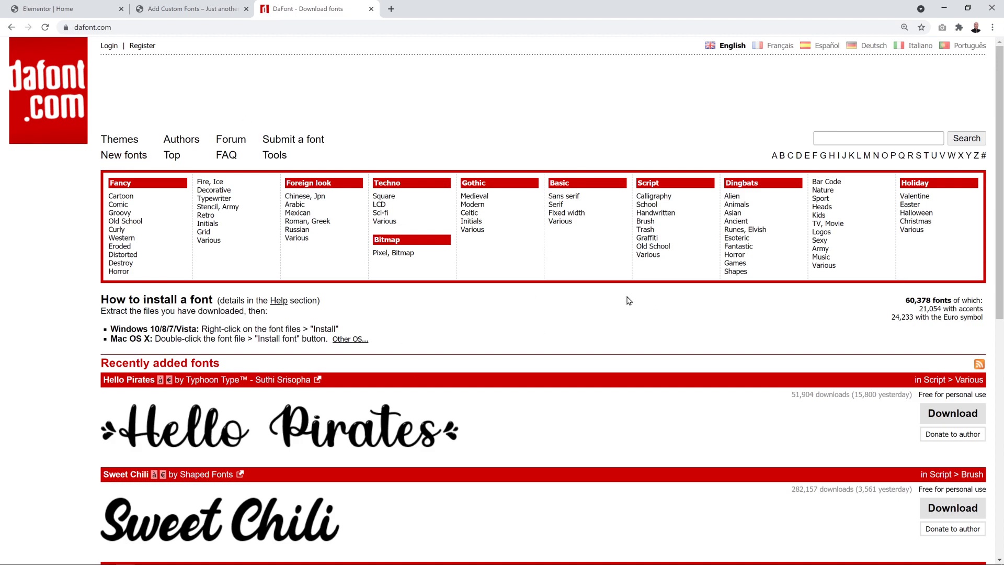